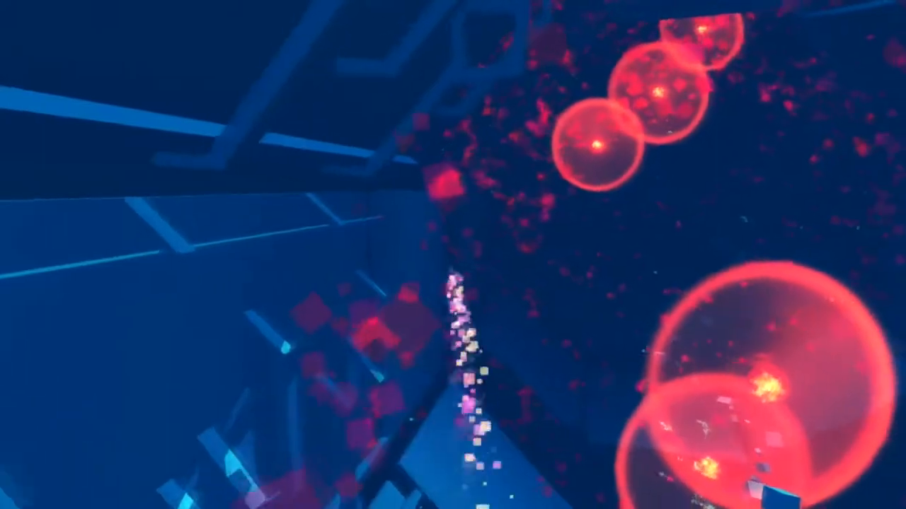
Return to the level, bring up the Steam overlay and show Fumiko!'s full achievement list.
{"action": "key", "text": "start"}
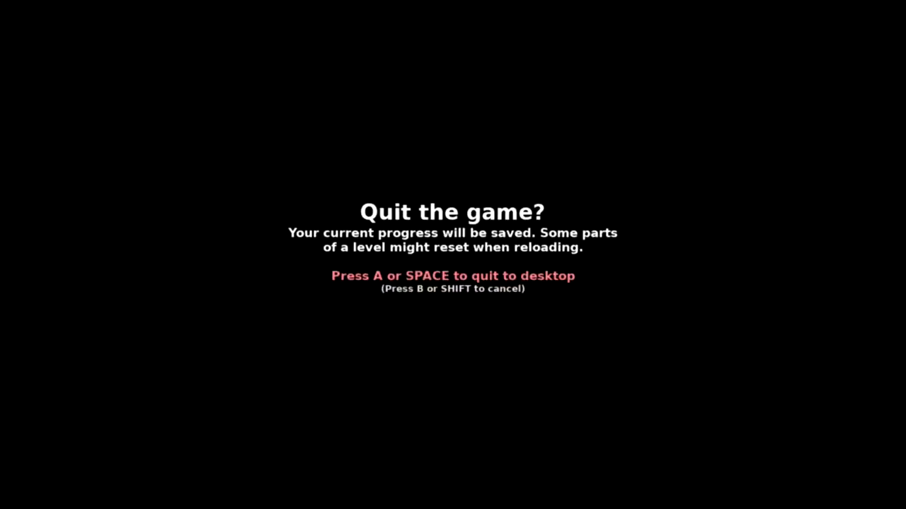
{"action": "key", "text": "shift"}
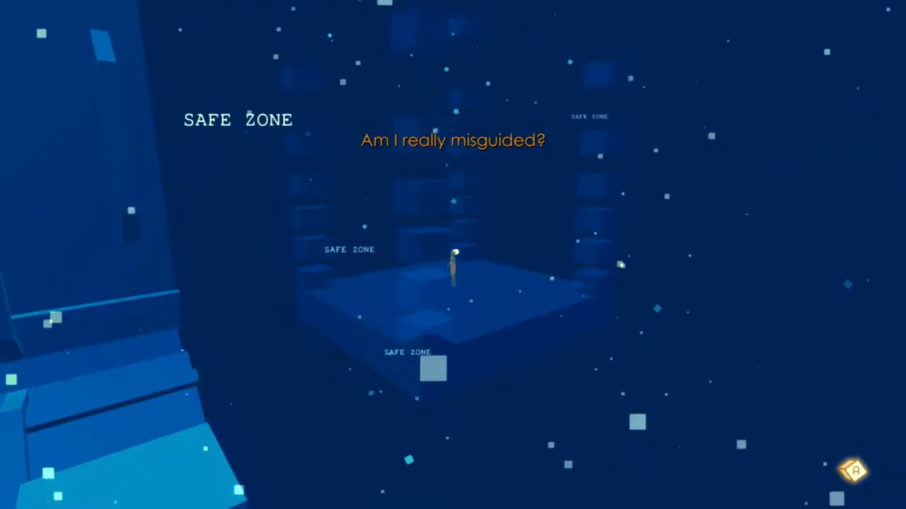
{"action": "key", "text": "shift+tab"}
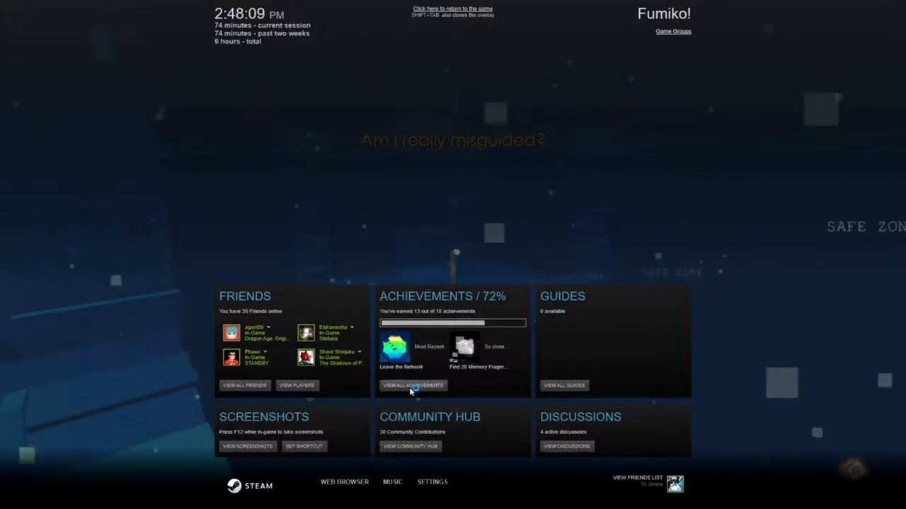
{"action": "left_click", "coordinate": [414, 385]}
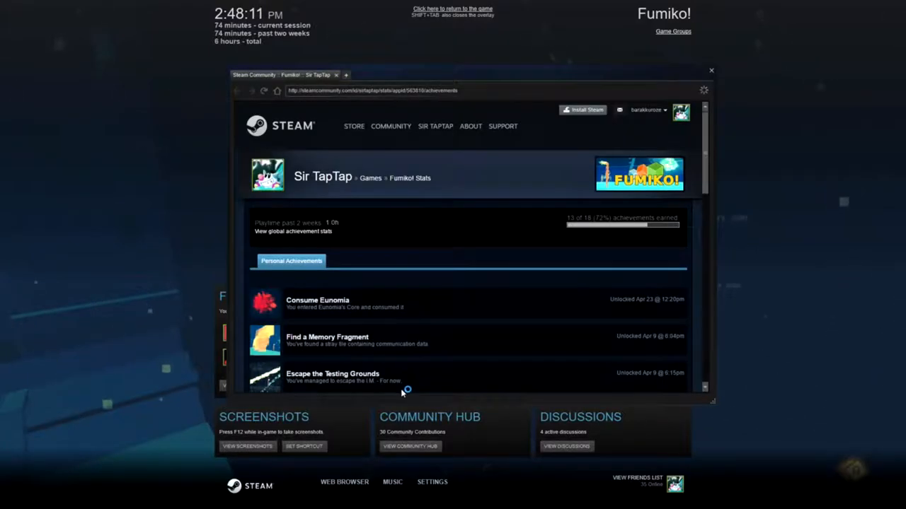
Scroll through the 13 of 18 unlocked achievements, then close the list back to the overlay summary.
{"action": "scroll", "scroll_direction": "down", "scroll_amount": 3}
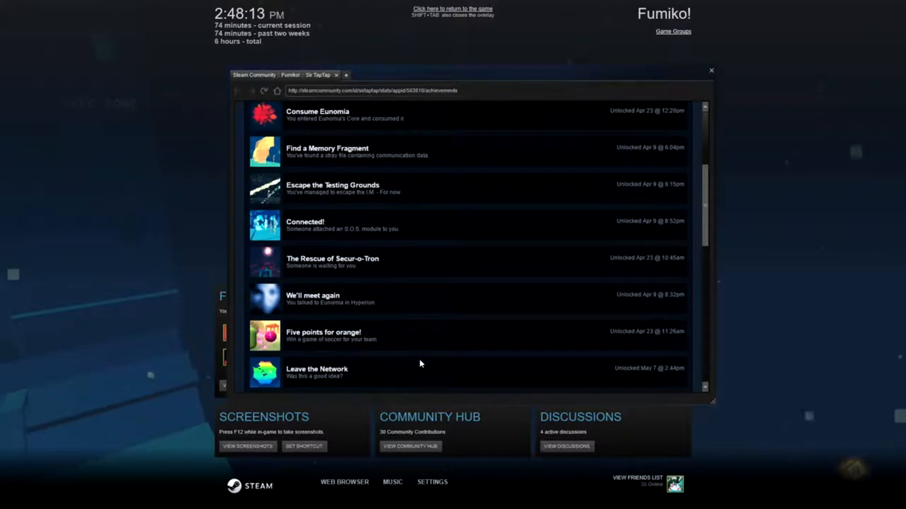
{"action": "scroll", "scroll_direction": "down", "scroll_amount": 3}
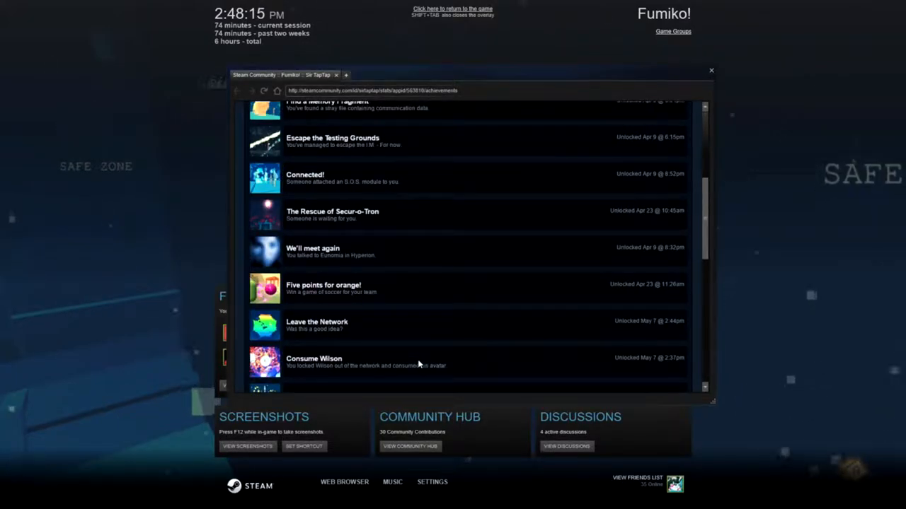
{"action": "scroll", "scroll_direction": "down", "scroll_amount": 3}
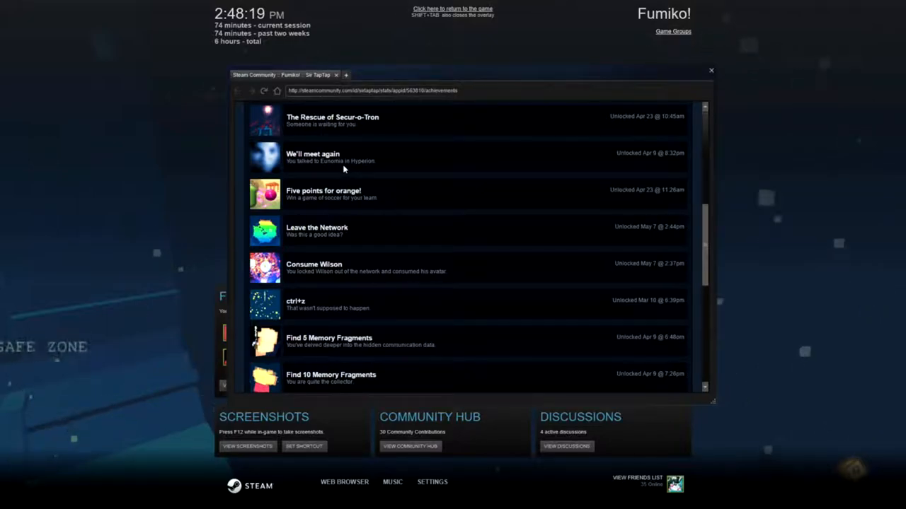
{"action": "scroll", "scroll_direction": "down", "scroll_amount": 3}
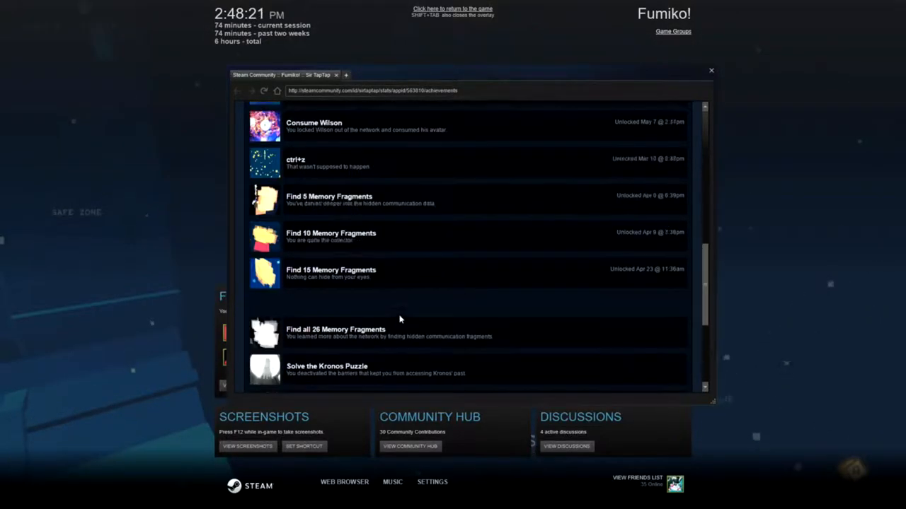
{"action": "scroll", "scroll_direction": "down", "scroll_amount": 3}
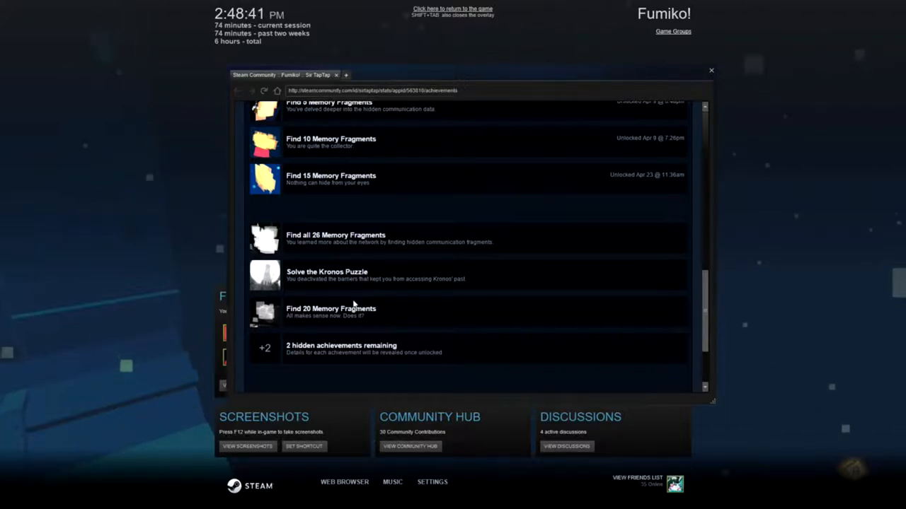
{"action": "scroll", "scroll_direction": "up", "scroll_amount": 3}
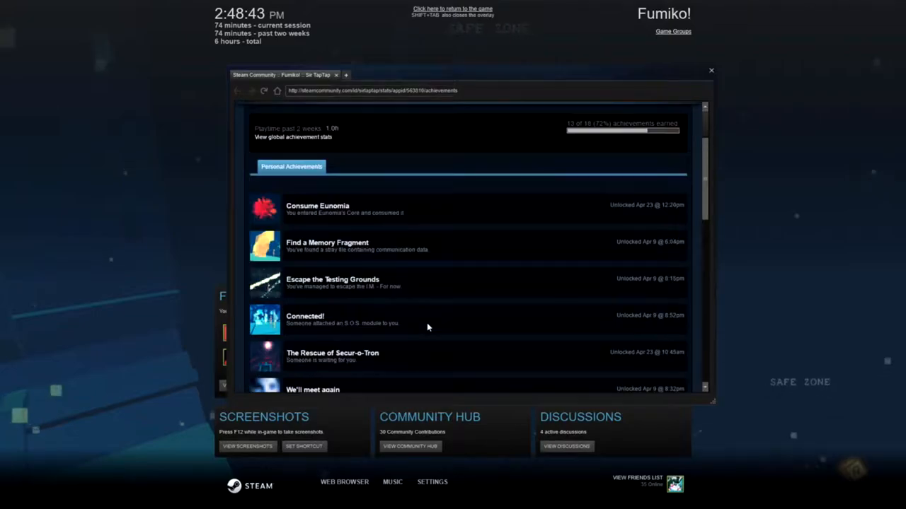
{"action": "left_click", "coordinate": [710, 71]}
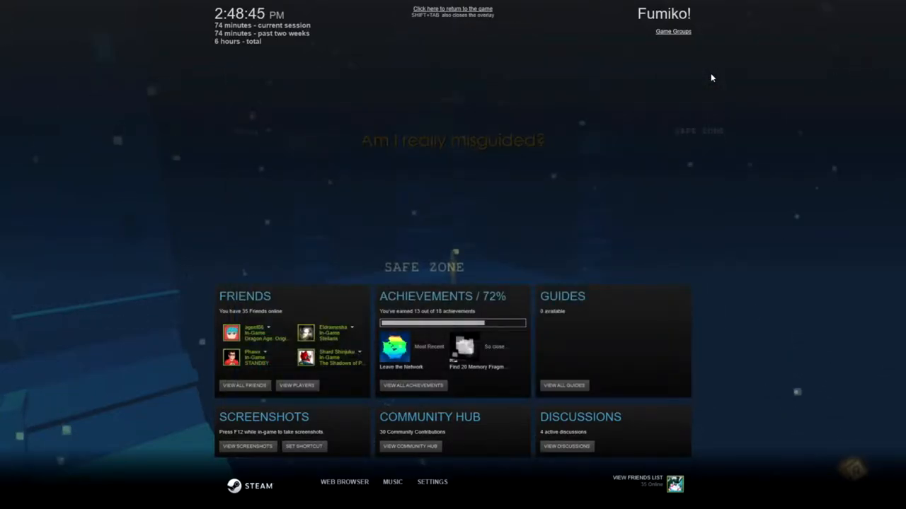
Dismiss the Steam overlay and return to Fumiko!, reaching the pause screen with controls and log.
{"action": "left_click", "coordinate": [453, 8]}
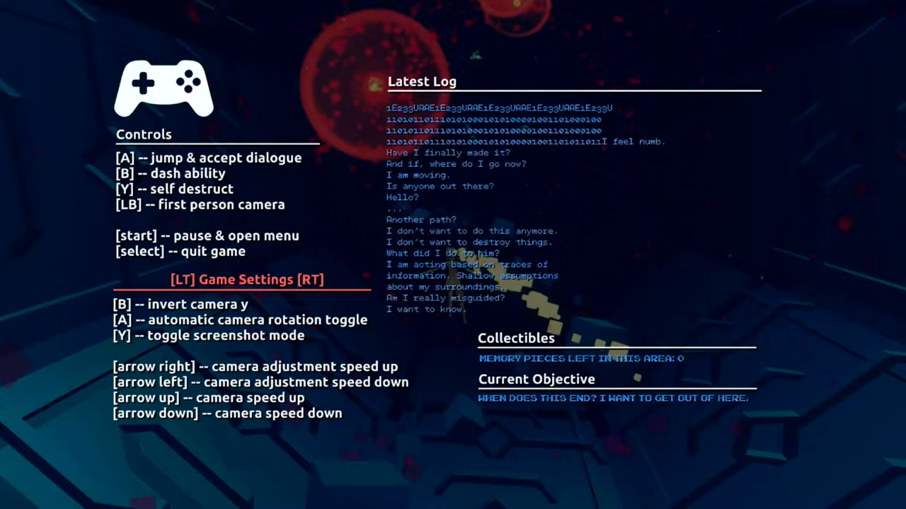
Quit Fumiko! to the desktop, saving progress, and bring the Steam library window forward.
{"action": "key", "text": "select"}
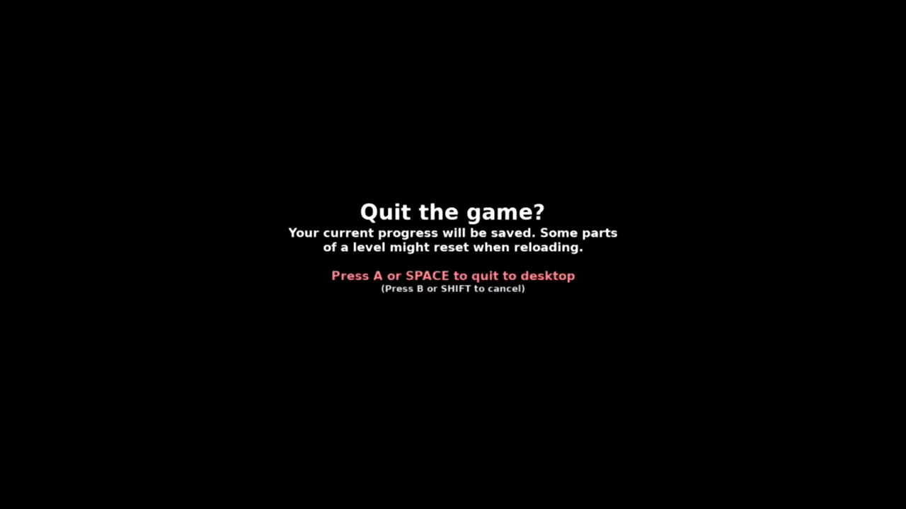
{"action": "key", "text": "shift"}
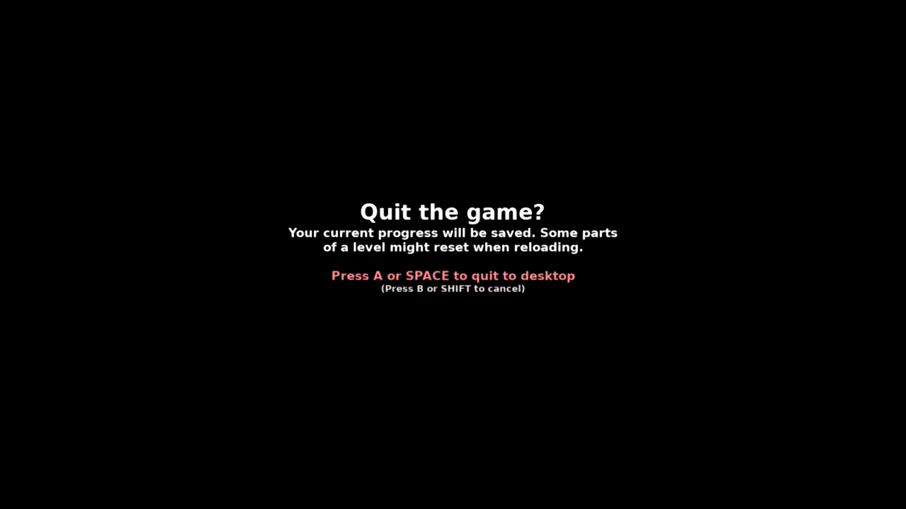
{"action": "key", "text": "space"}
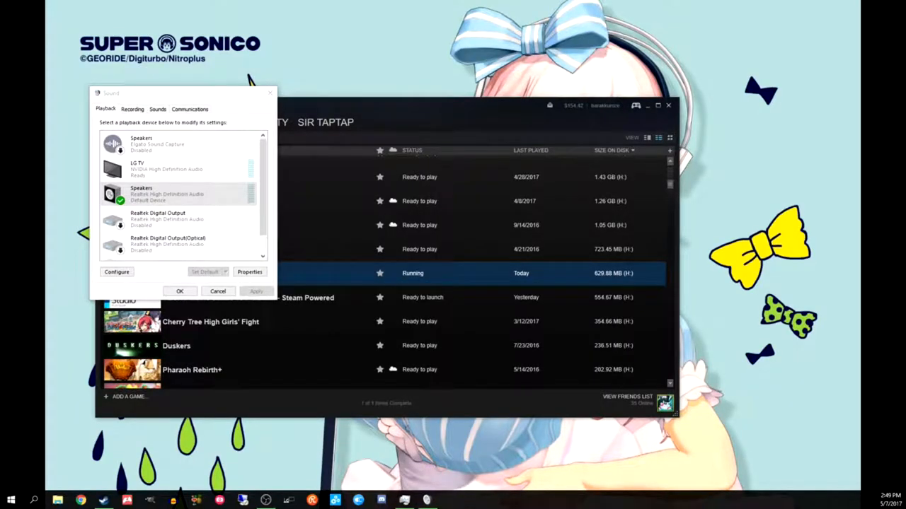
{"action": "left_click", "coordinate": [178, 292]}
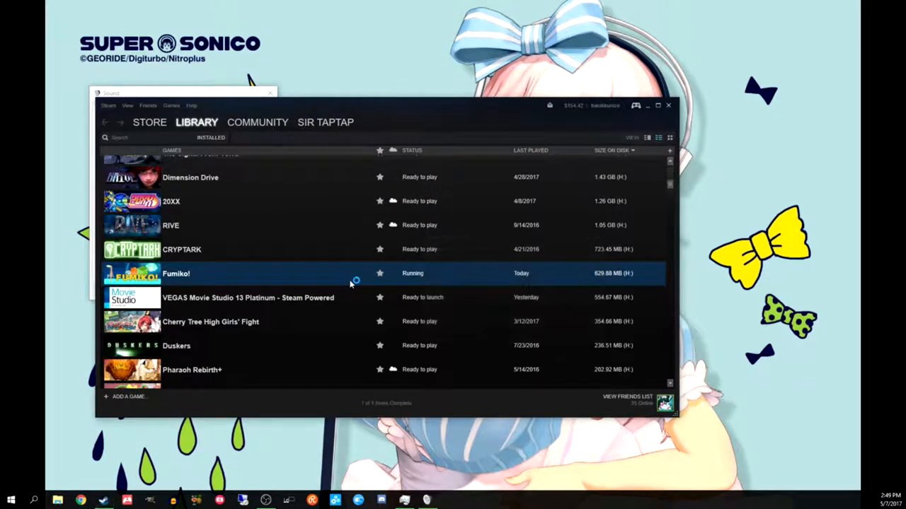